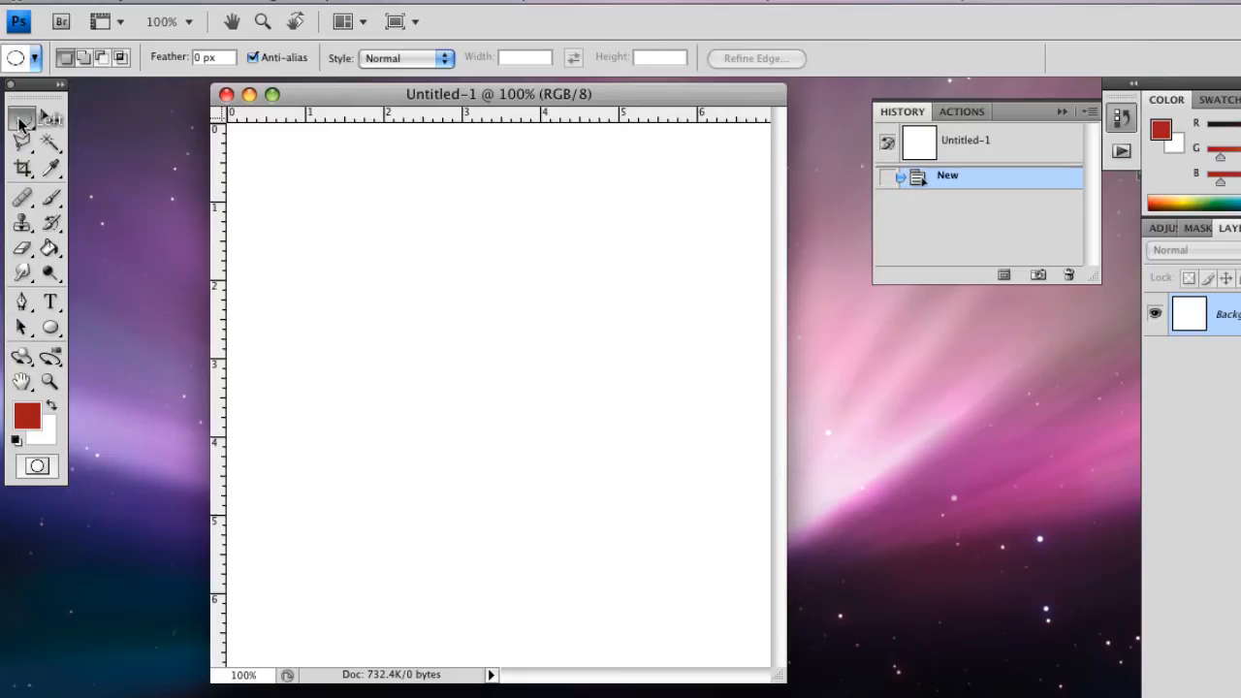
Step: Draw a circular marquee selection and fill it solid red
{"action": "left_click", "coordinate": [22, 126]}
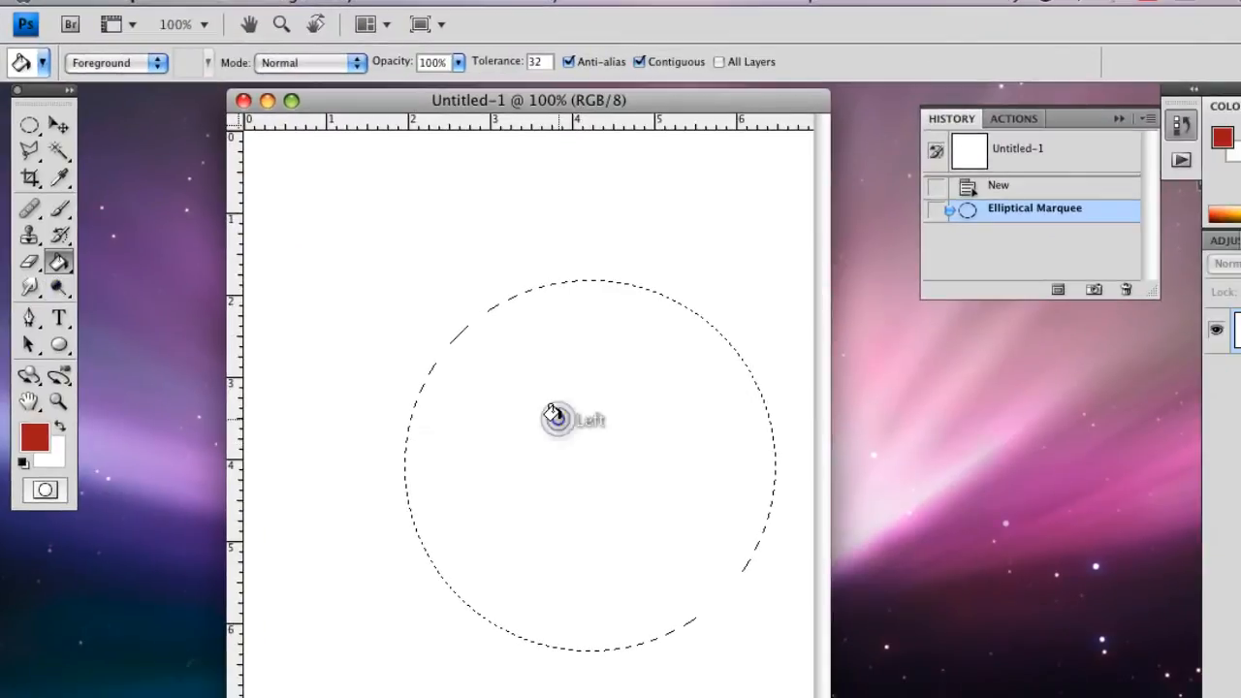
{"action": "left_click", "coordinate": [552, 417]}
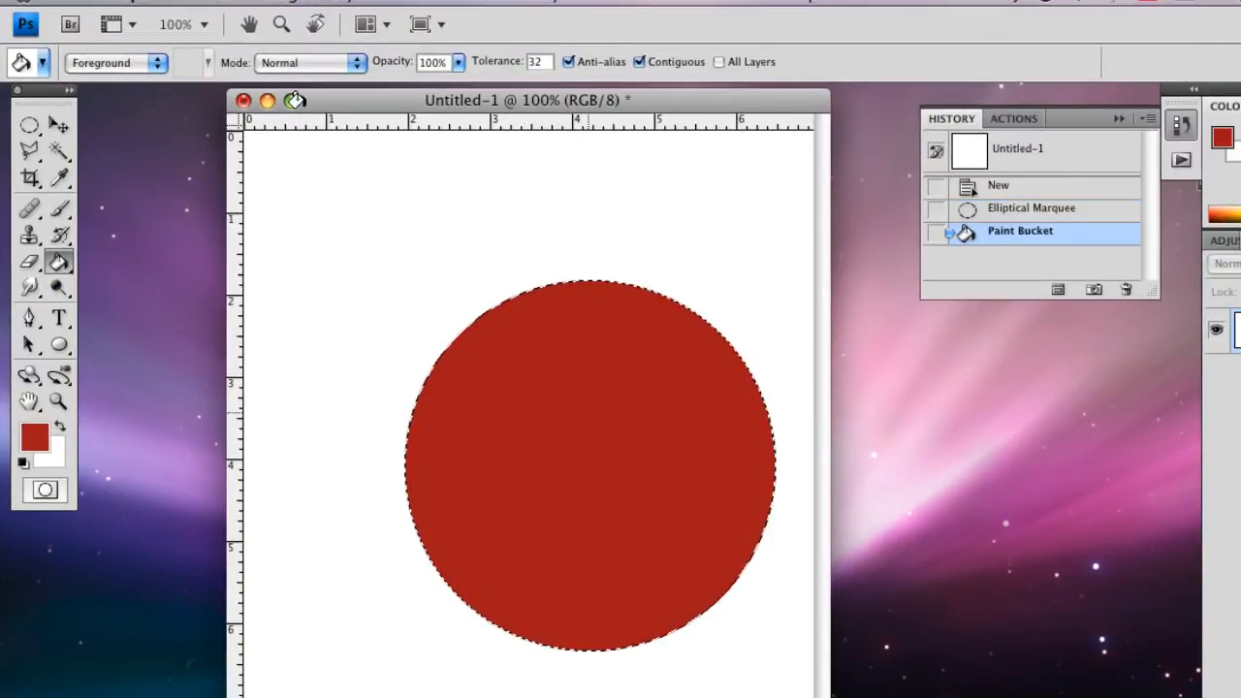
{"action": "left_click", "coordinate": [58, 124]}
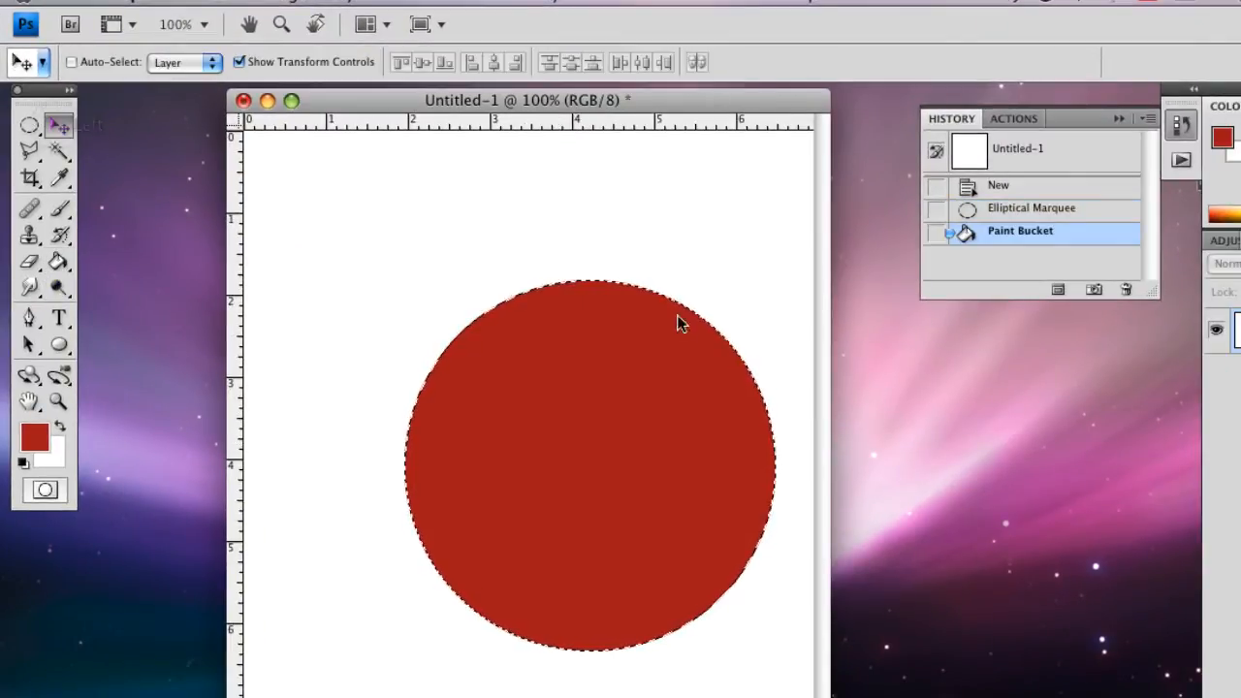
{"action": "mouse_move", "coordinate": [567, 254]}
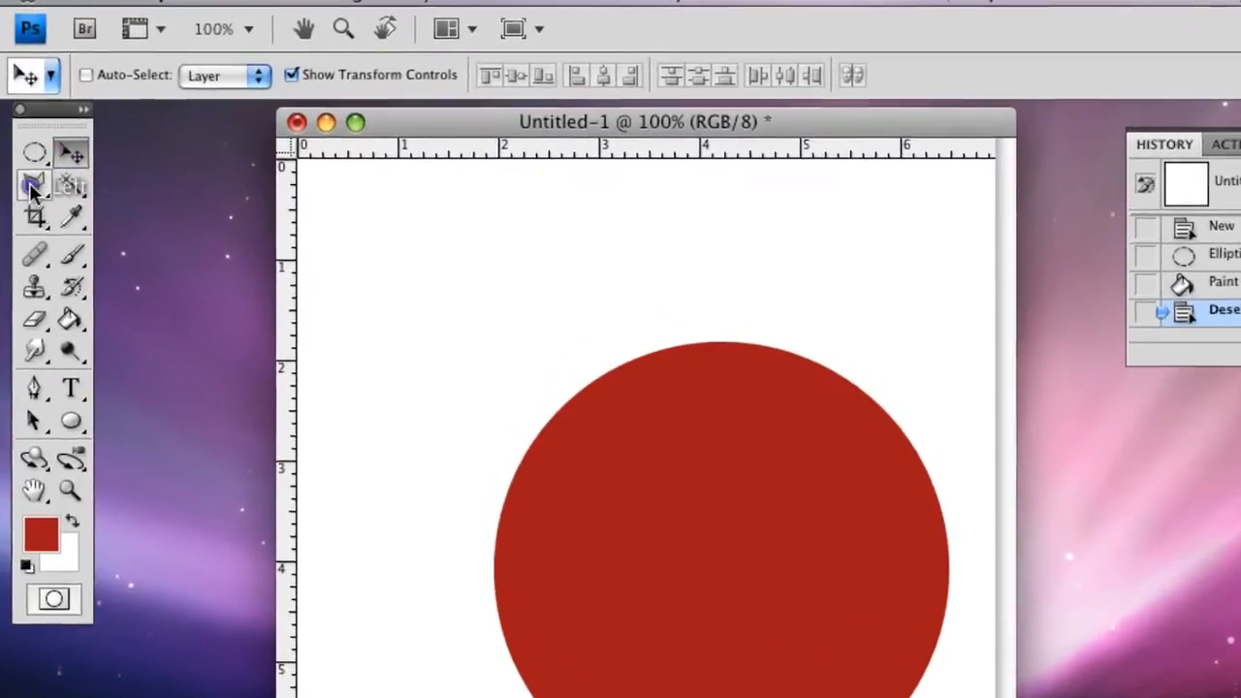
Step: With the Polygonal Lasso, outline a wedge from the circle's top edge to its centre
{"action": "left_click", "coordinate": [34, 182]}
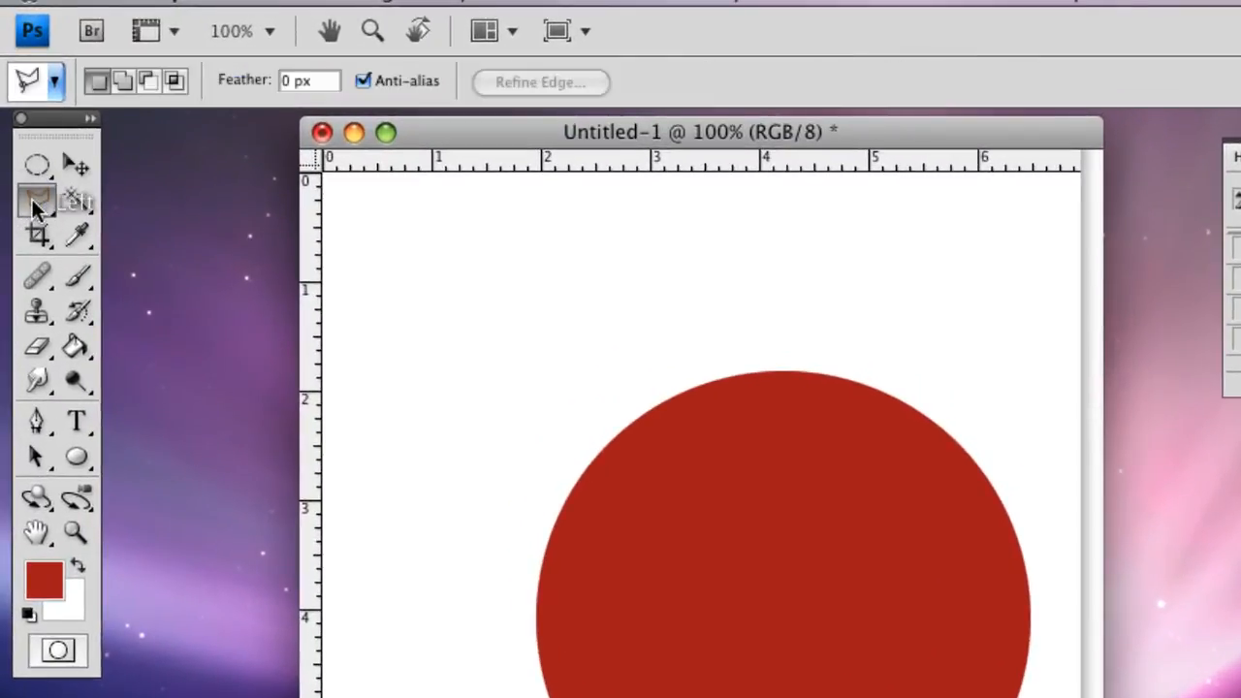
{"action": "left_click", "coordinate": [32, 200]}
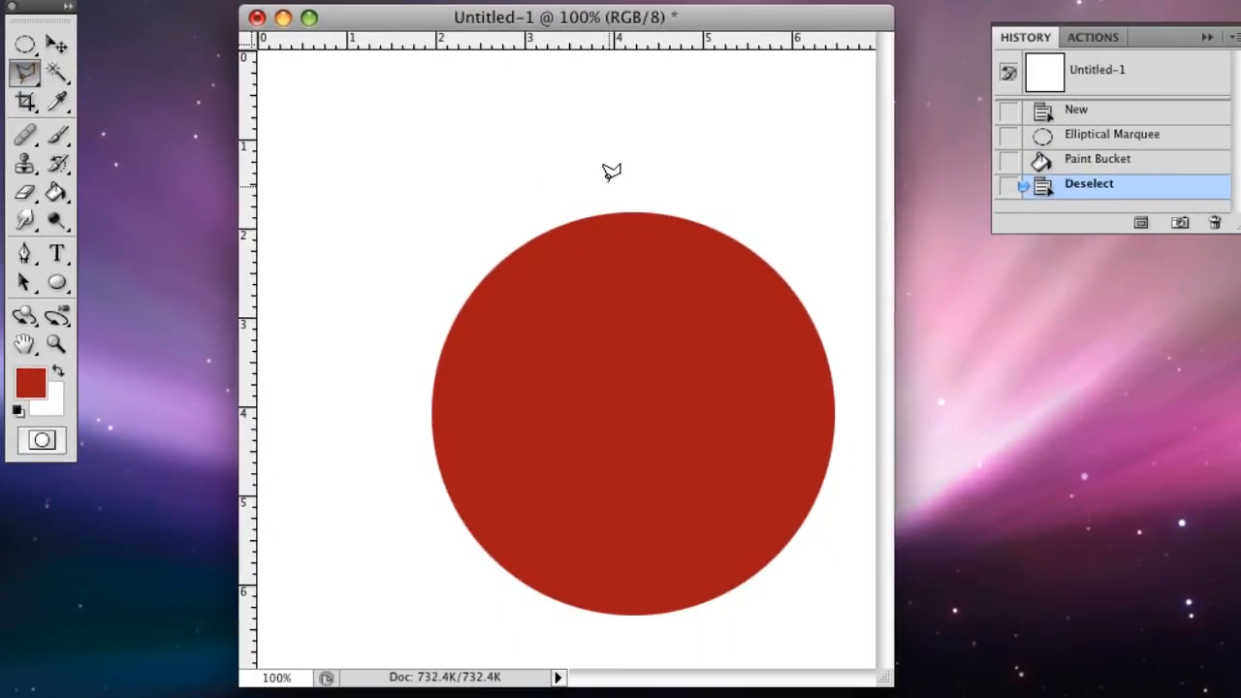
{"action": "mouse_move", "coordinate": [635, 361]}
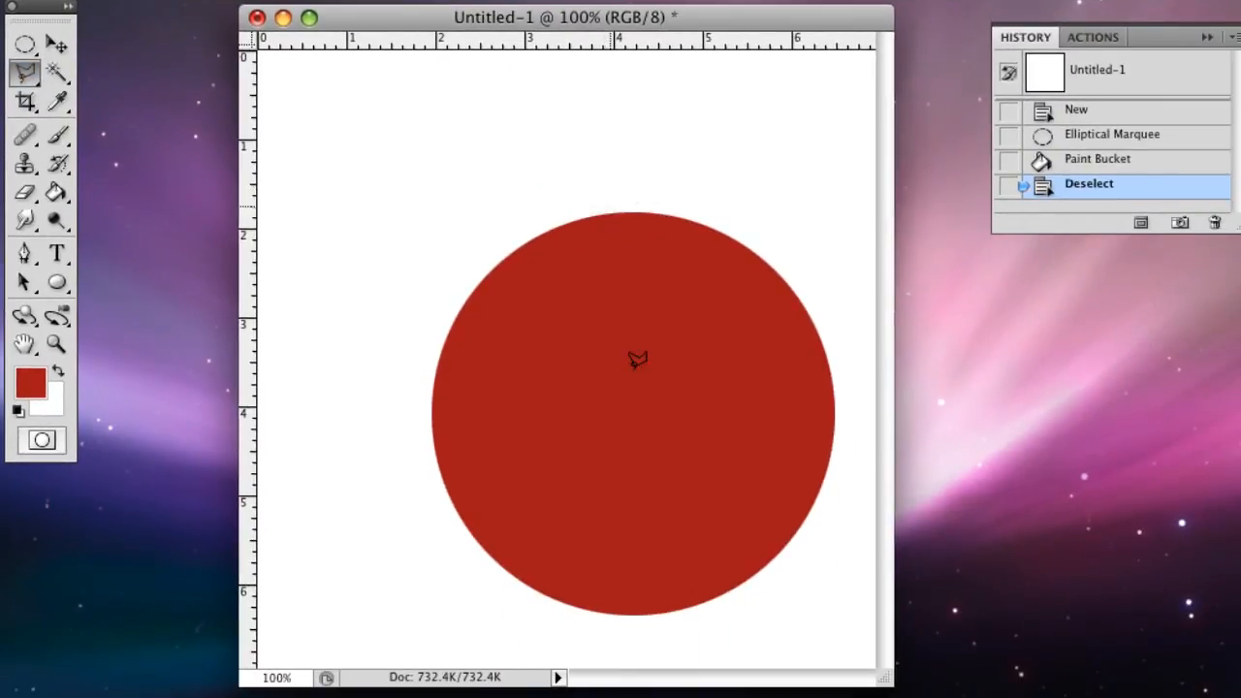
{"action": "left_click_drag", "start_coordinate": [609, 189], "coordinate": [640, 407]}
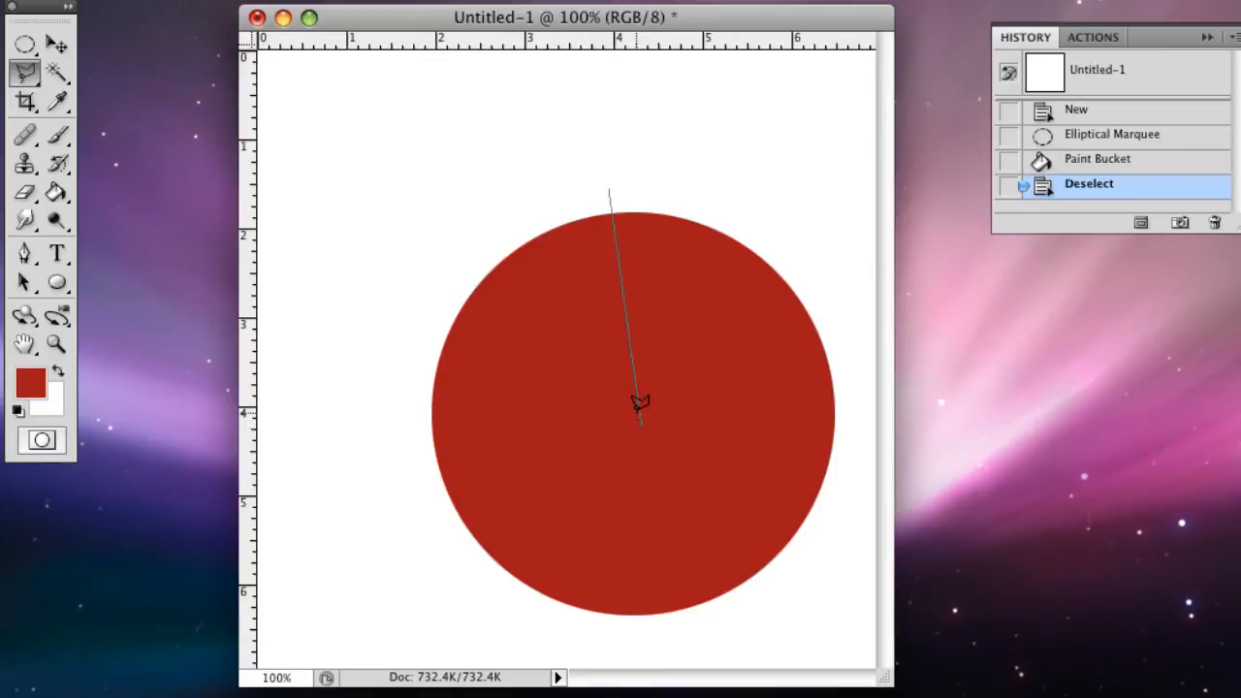
{"action": "mouse_move", "coordinate": [637, 399]}
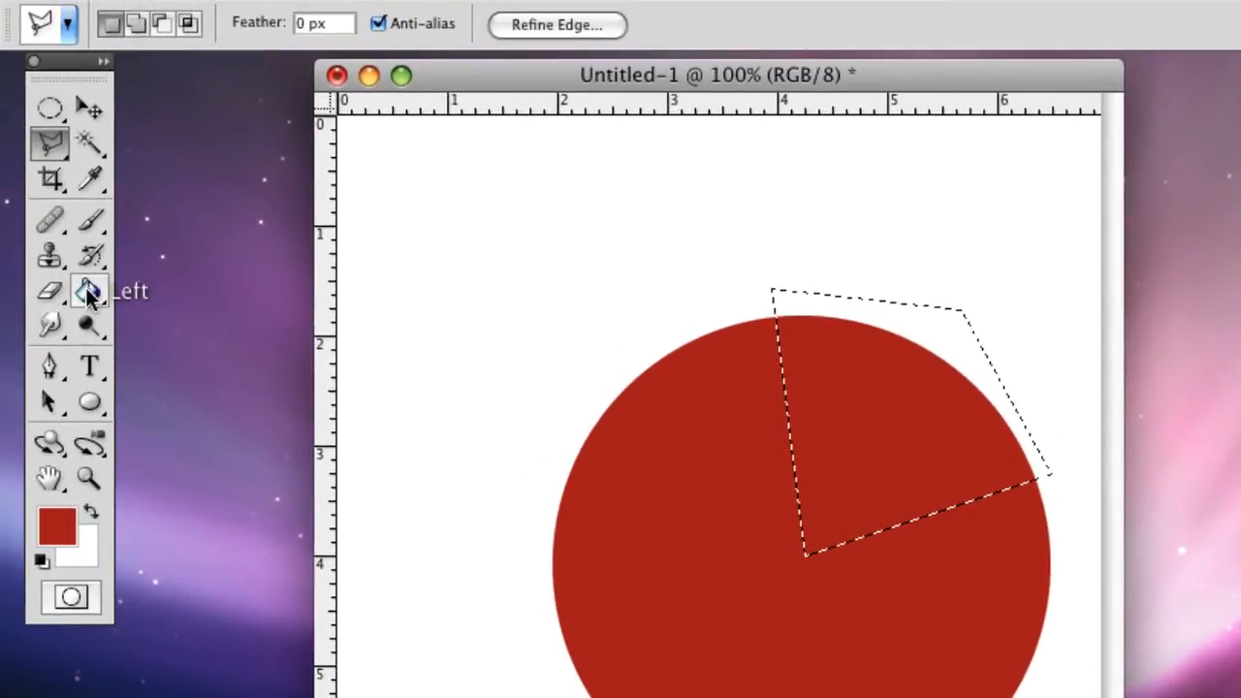
Step: Set the foreground colour to blue and paint-bucket fill the wedge selection
{"action": "left_click", "coordinate": [82, 291]}
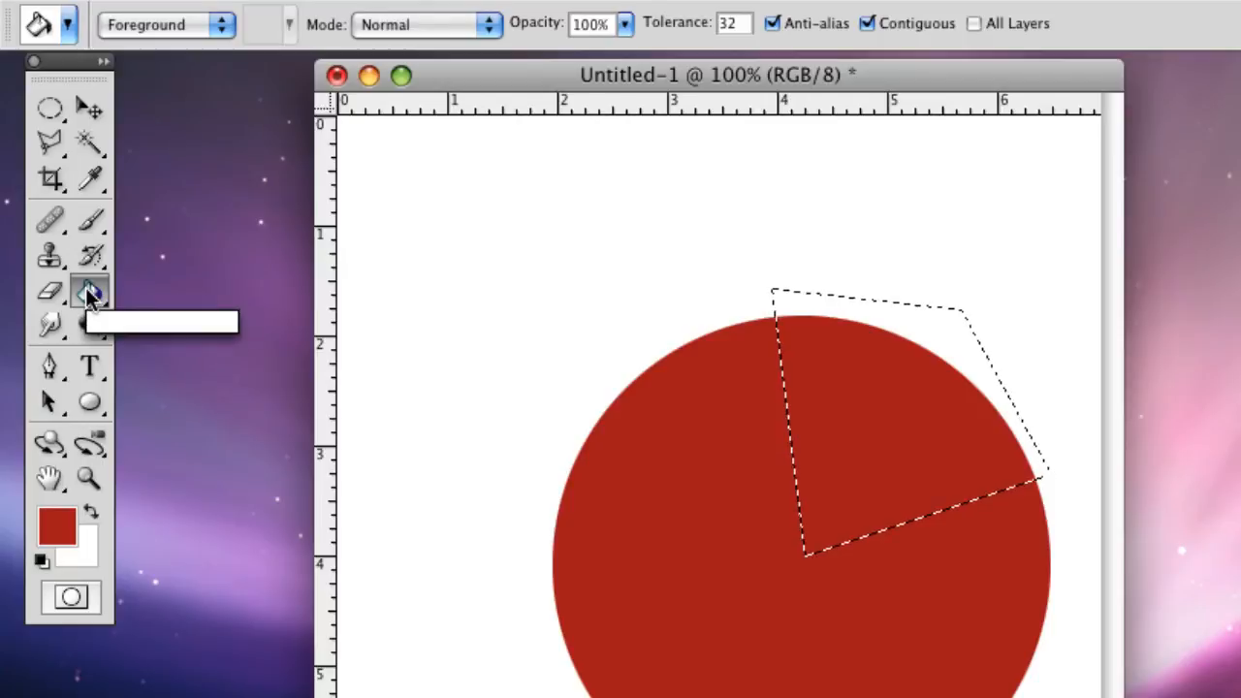
{"action": "mouse_move", "coordinate": [53, 548]}
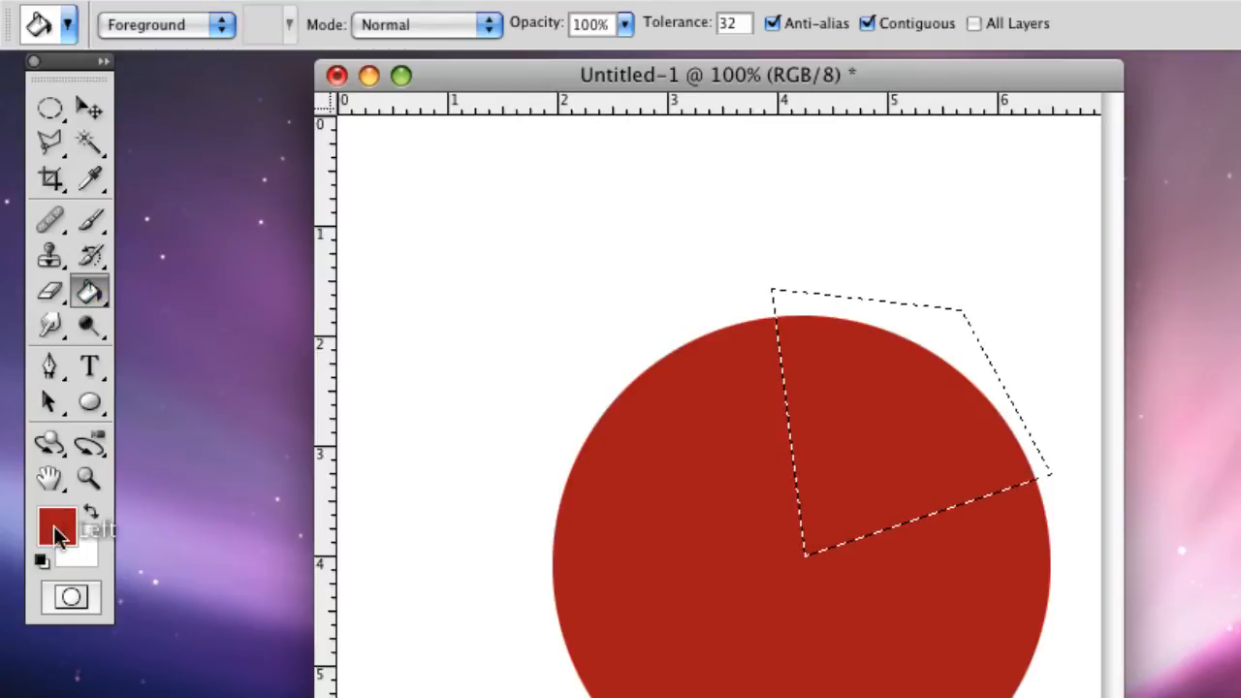
{"action": "left_click", "coordinate": [53, 543]}
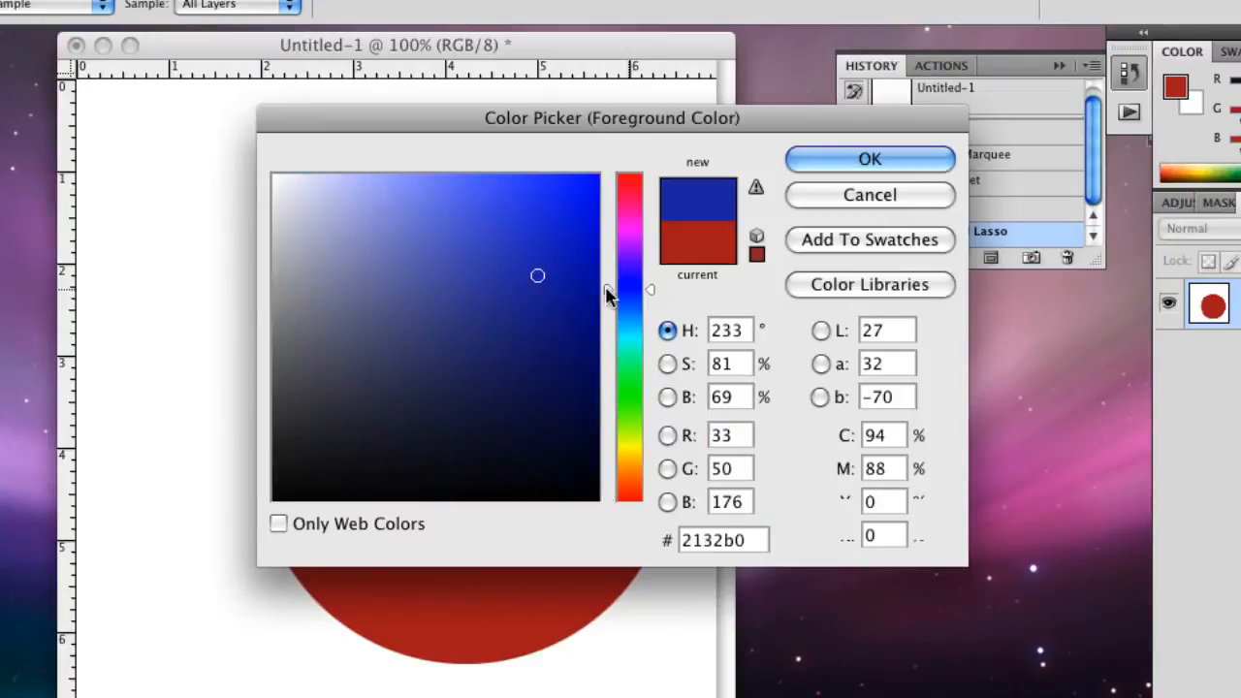
{"action": "left_click", "coordinate": [870, 158]}
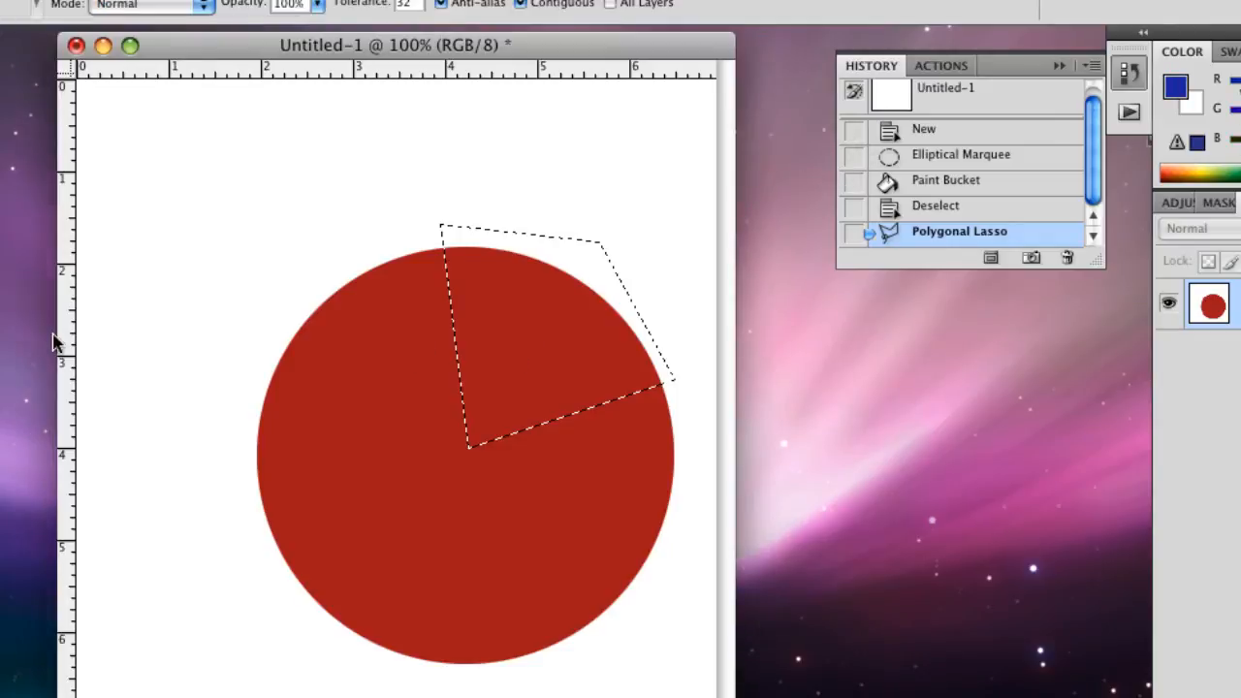
{"action": "mouse_move", "coordinate": [386, 337]}
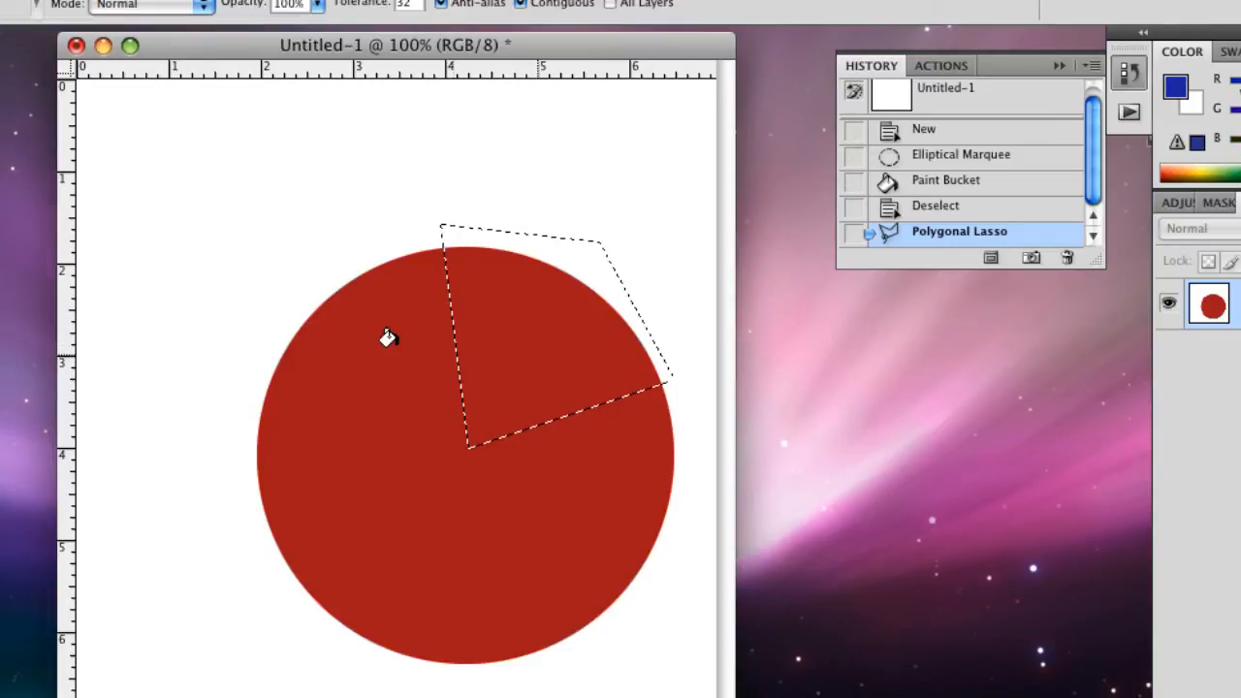
{"action": "mouse_move", "coordinate": [500, 302]}
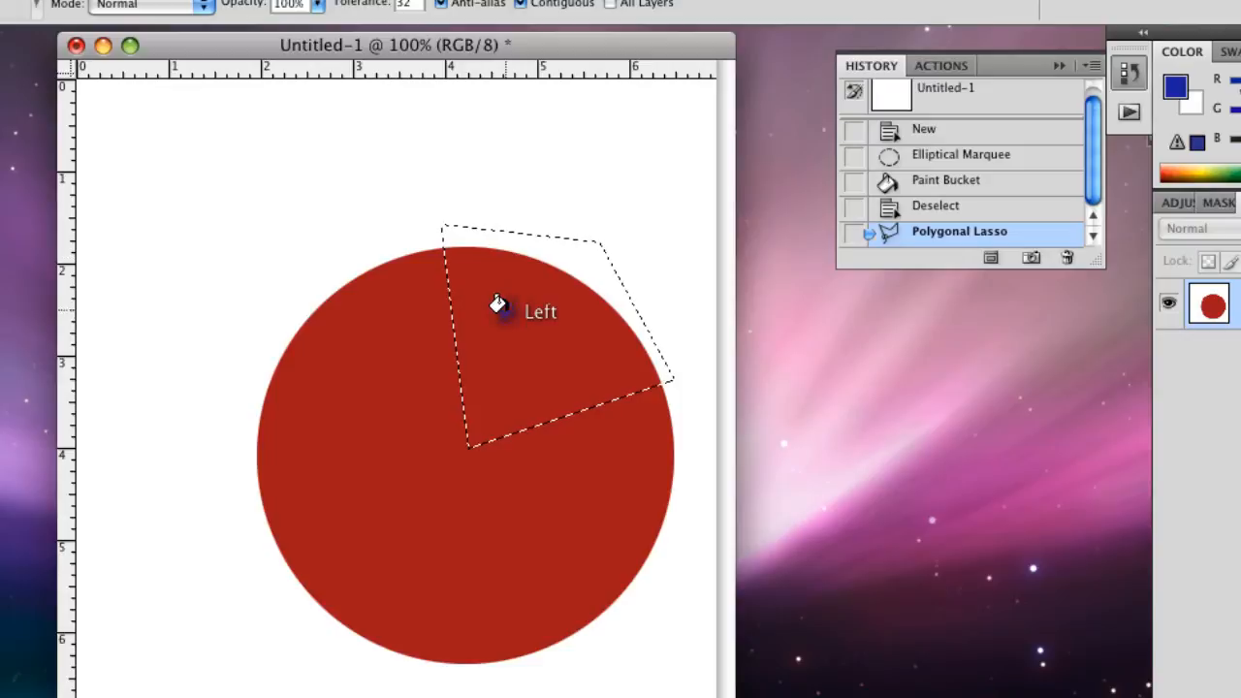
{"action": "left_click", "coordinate": [495, 306]}
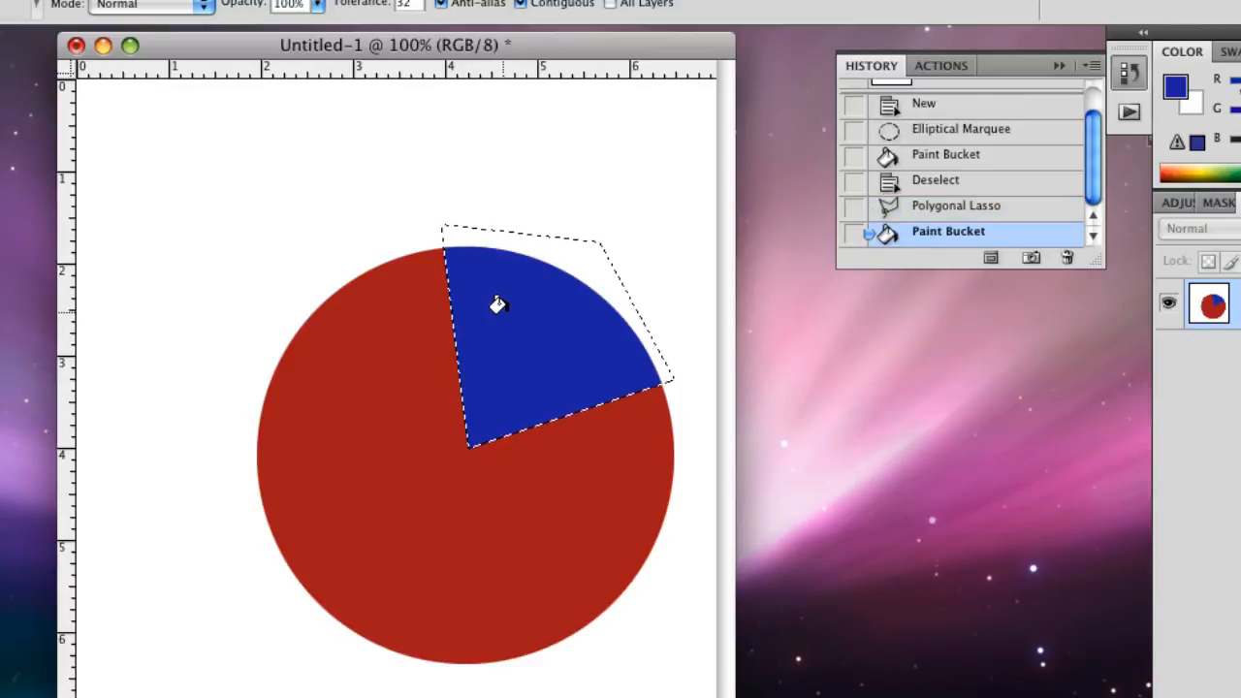
{"action": "mouse_move", "coordinate": [170, 220]}
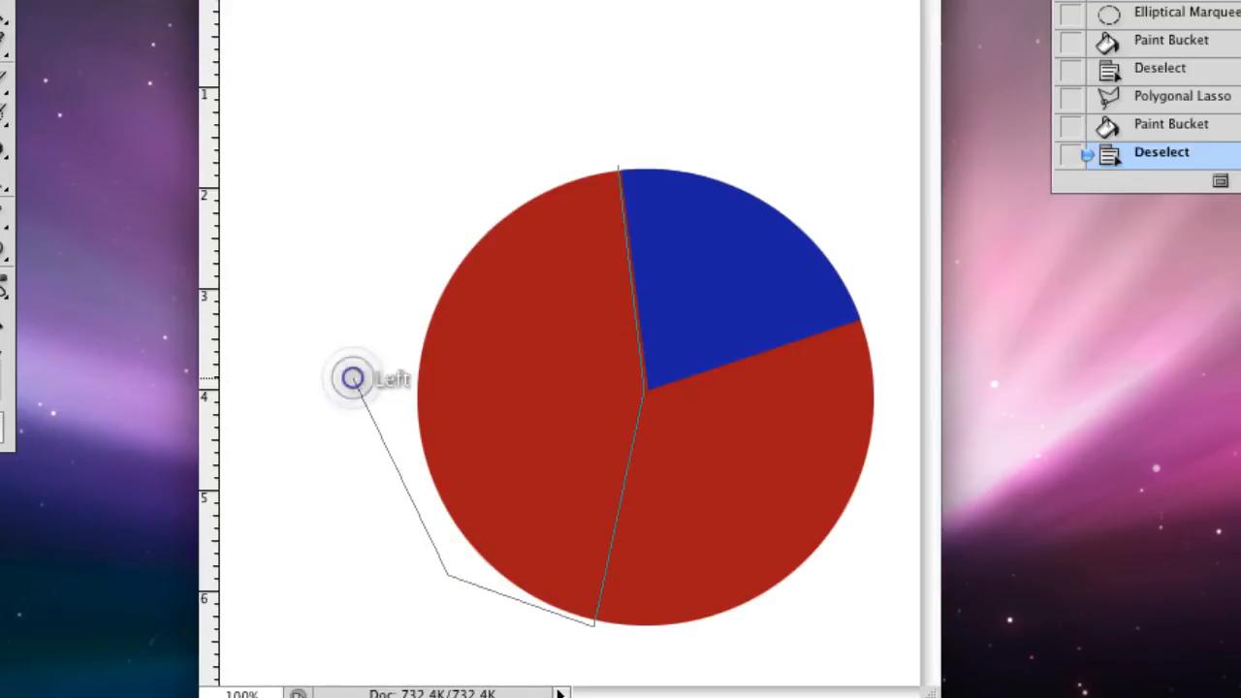
{"action": "mouse_move", "coordinate": [443, 190]}
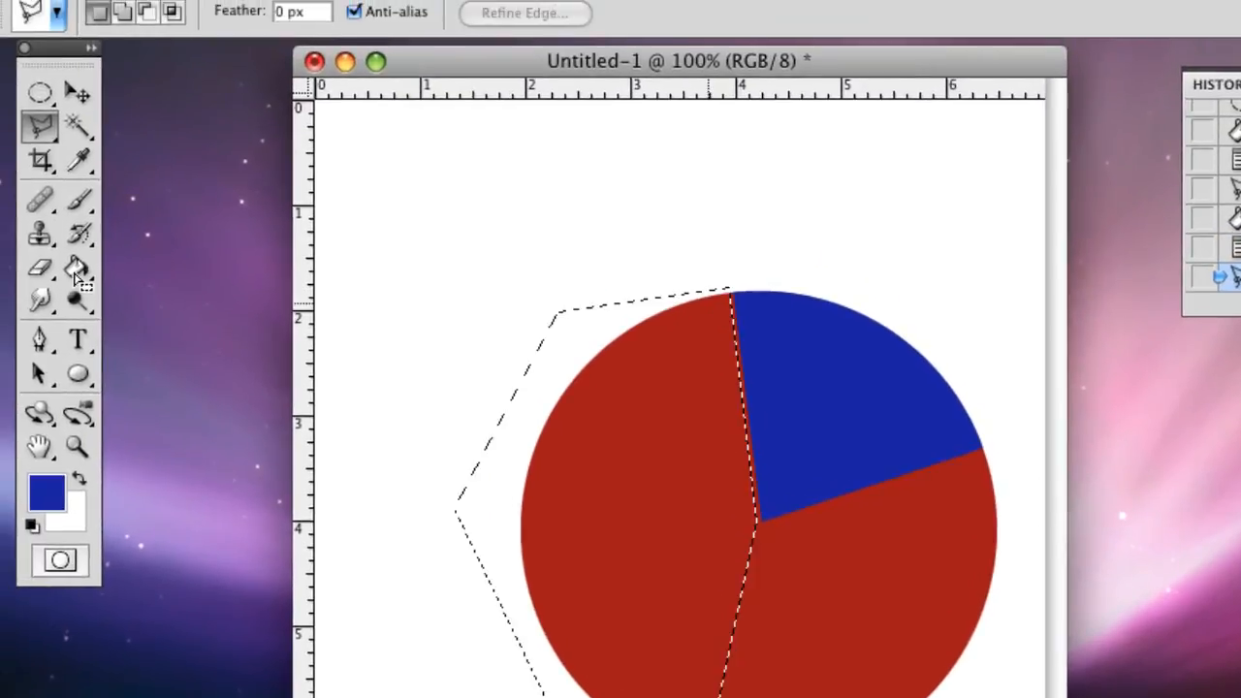
Step: Switch to the Paint Bucket Tool after selecting the circle's large left portion
{"action": "left_click", "coordinate": [74, 269]}
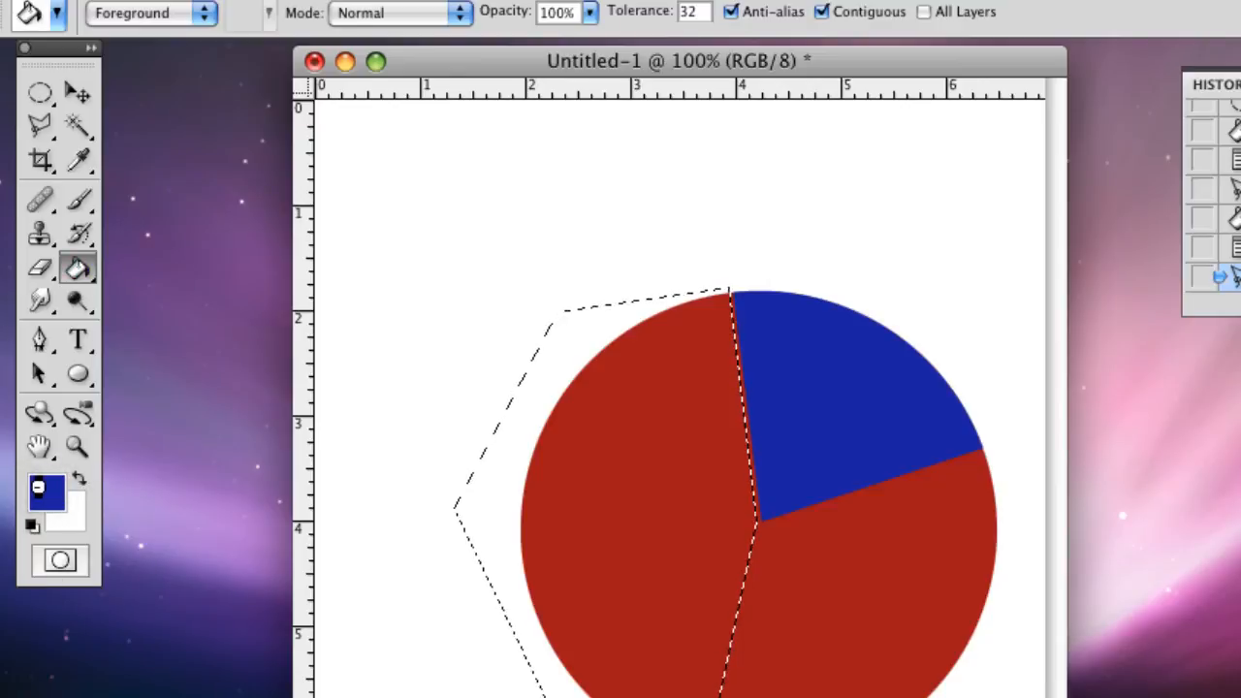
Step: Pick an olive yellow foreground colour and fill the large left slice with it
{"action": "left_click", "coordinate": [45, 491]}
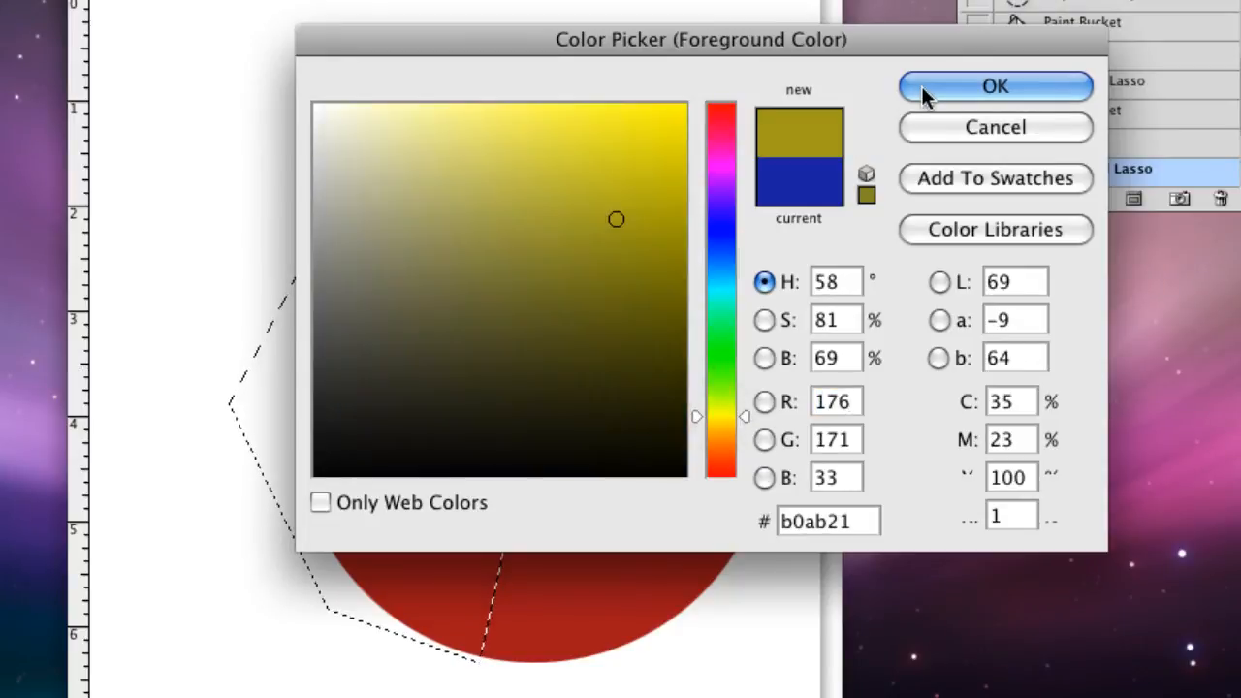
{"action": "left_click", "coordinate": [995, 85]}
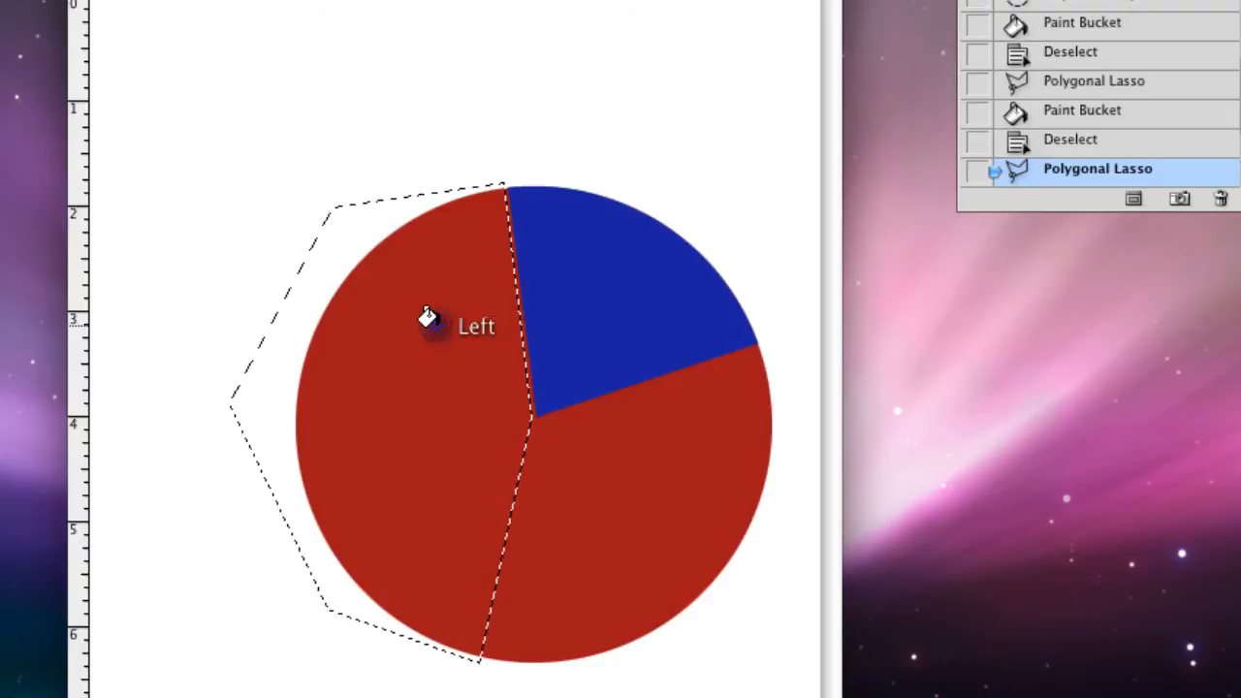
{"action": "left_click", "coordinate": [425, 318]}
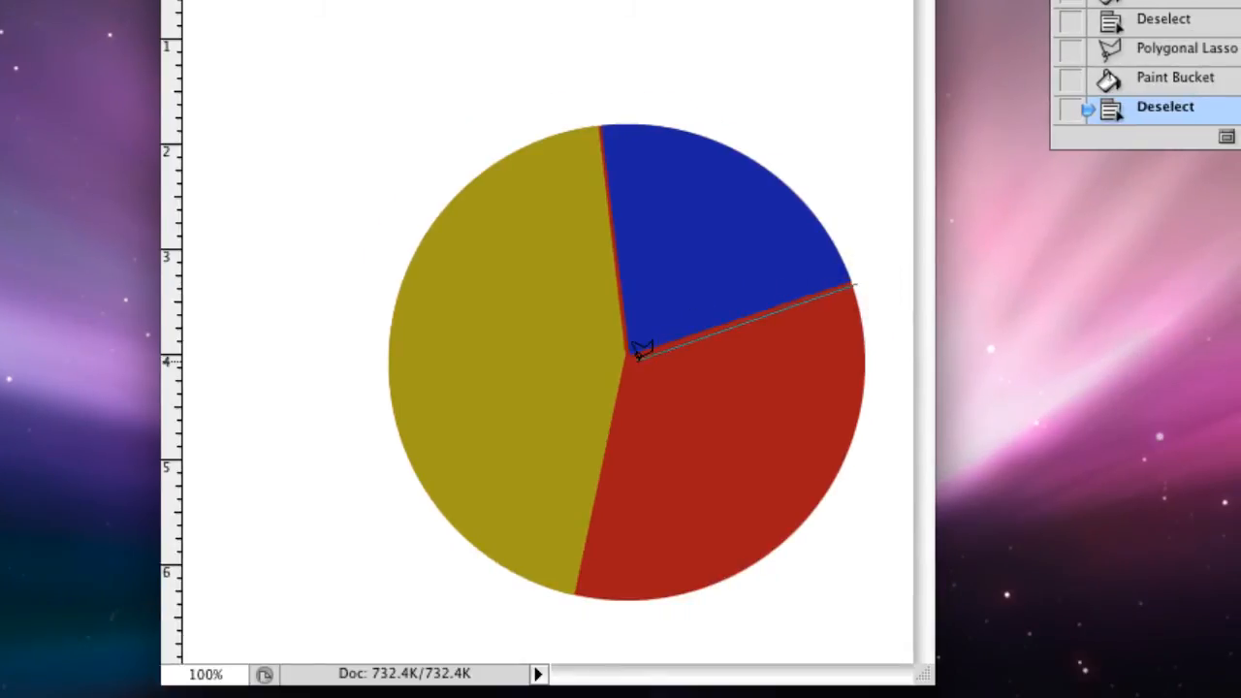
{"action": "mouse_move", "coordinate": [592, 521]}
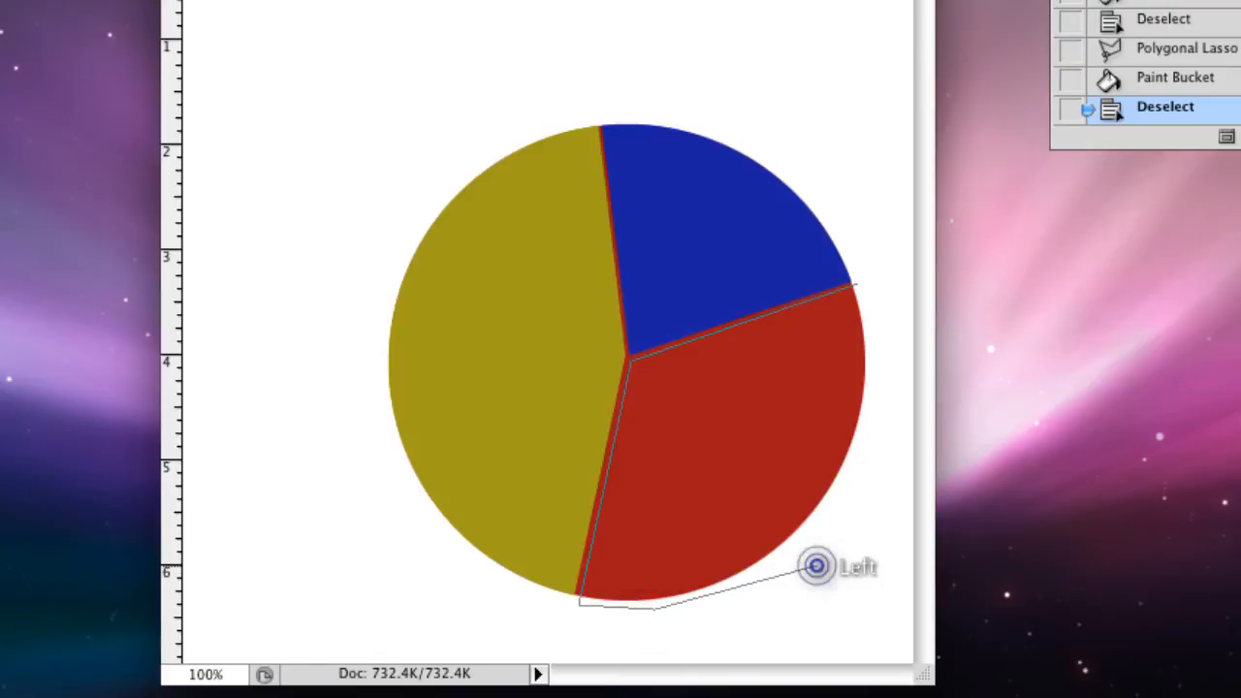
Step: Outline the remaining red lower-right slice with a straight-edged selection
{"action": "left_click_drag", "start_coordinate": [817, 567], "coordinate": [887, 414]}
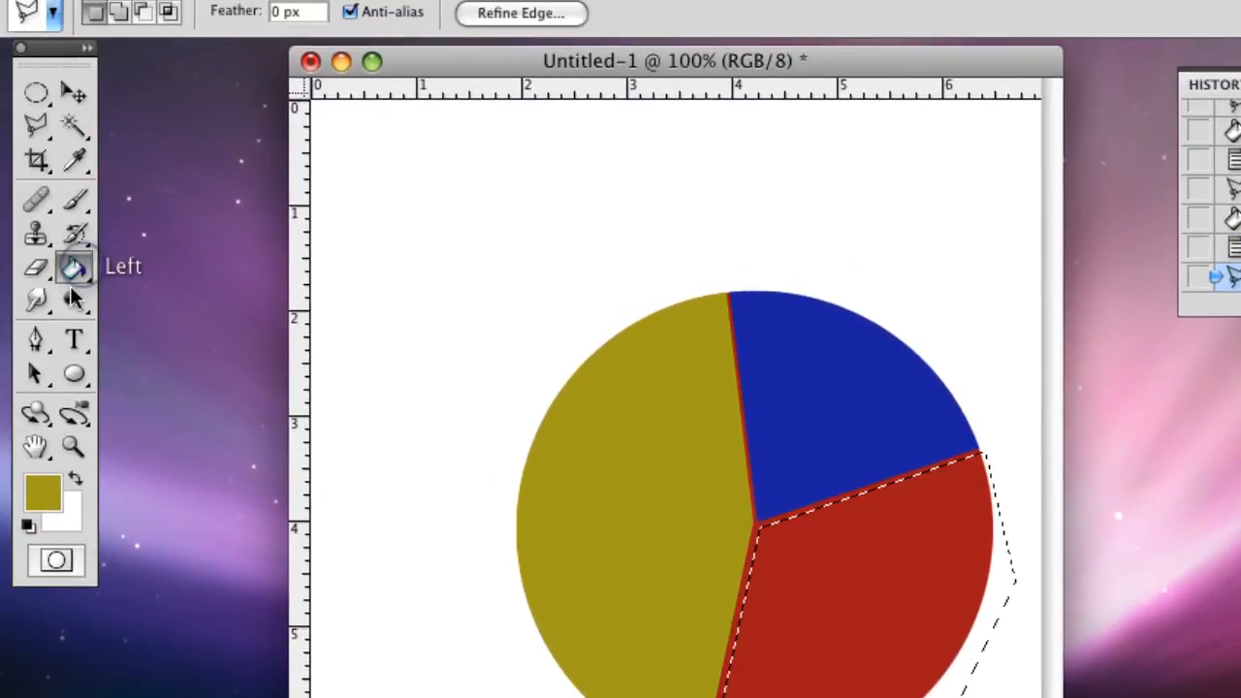
Step: Choose purple as the foreground colour and paint-bucket fill the lower-right slice
{"action": "left_click", "coordinate": [70, 269]}
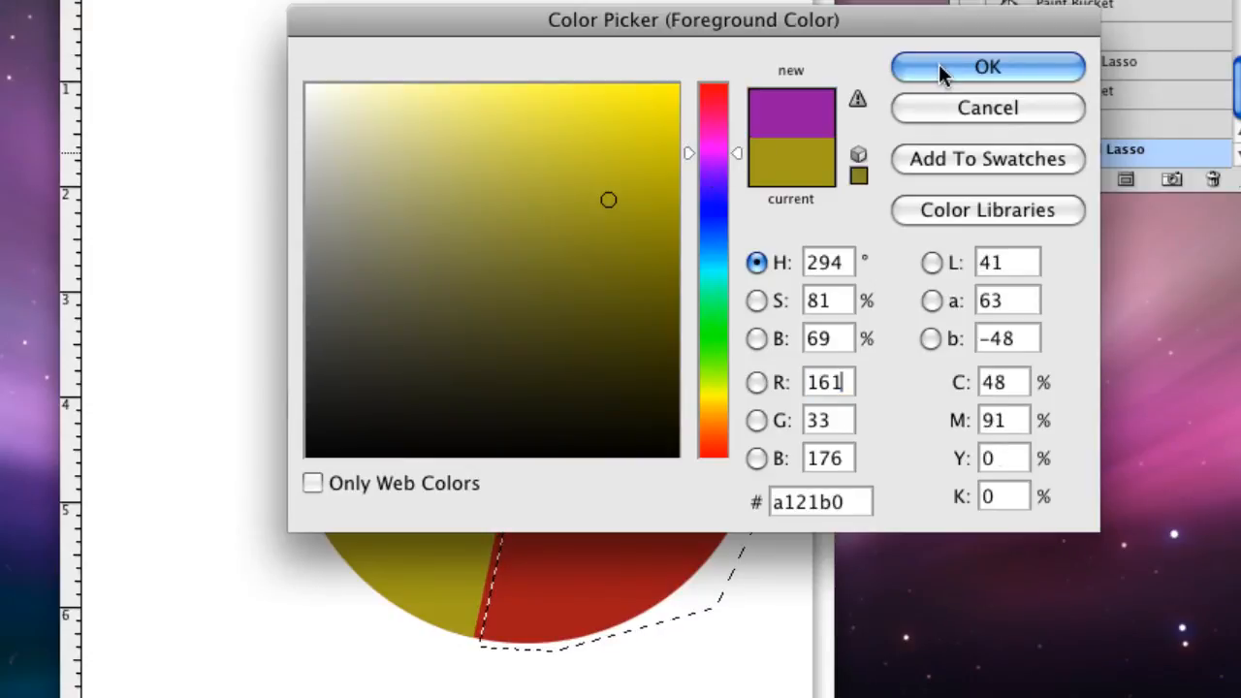
{"action": "left_click", "coordinate": [978, 66]}
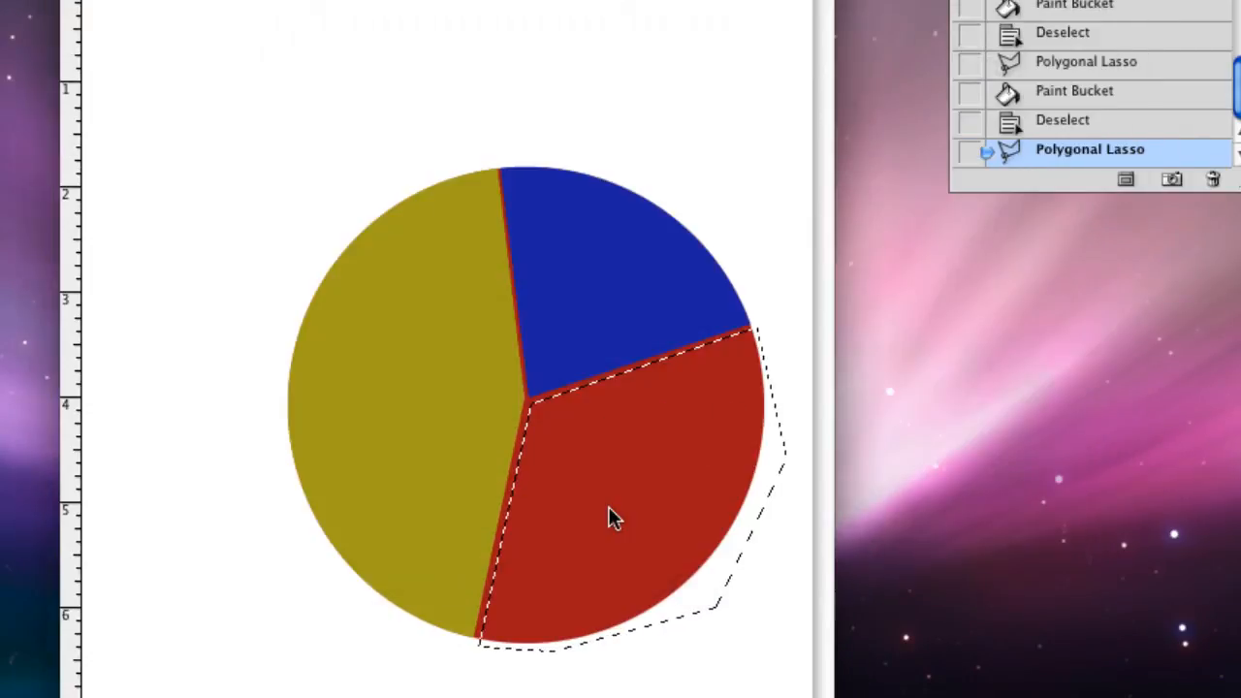
{"action": "left_click", "coordinate": [595, 502]}
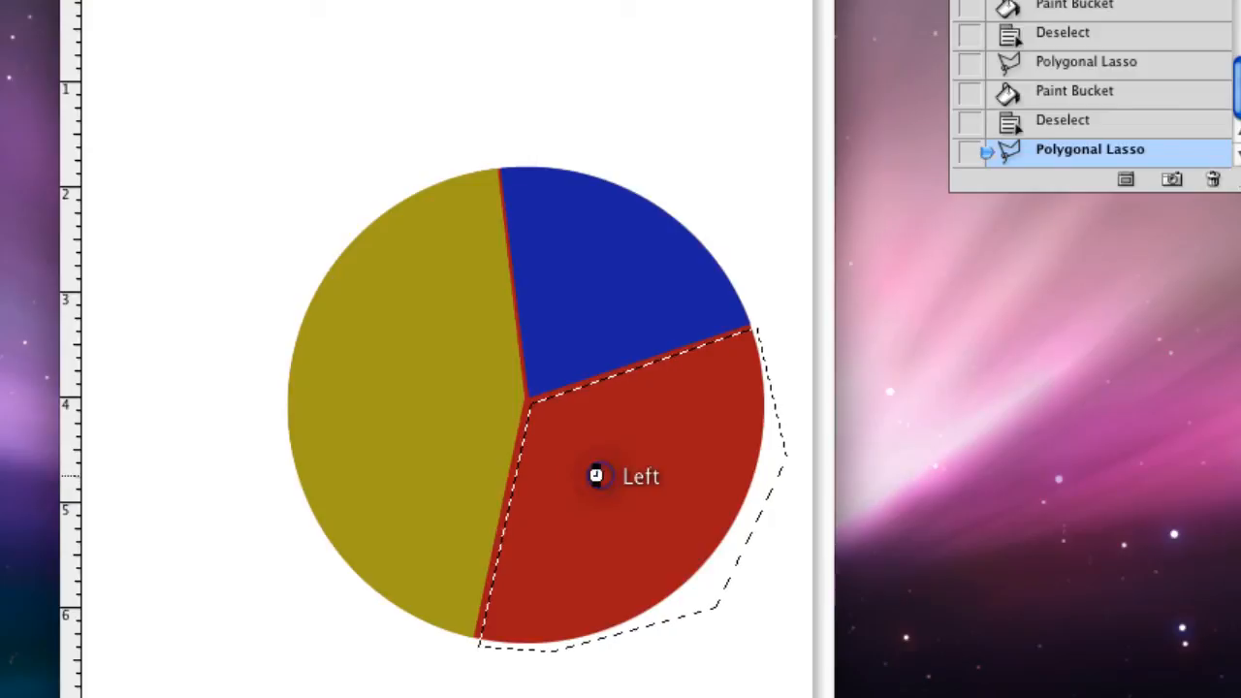
{"action": "left_click", "coordinate": [594, 476]}
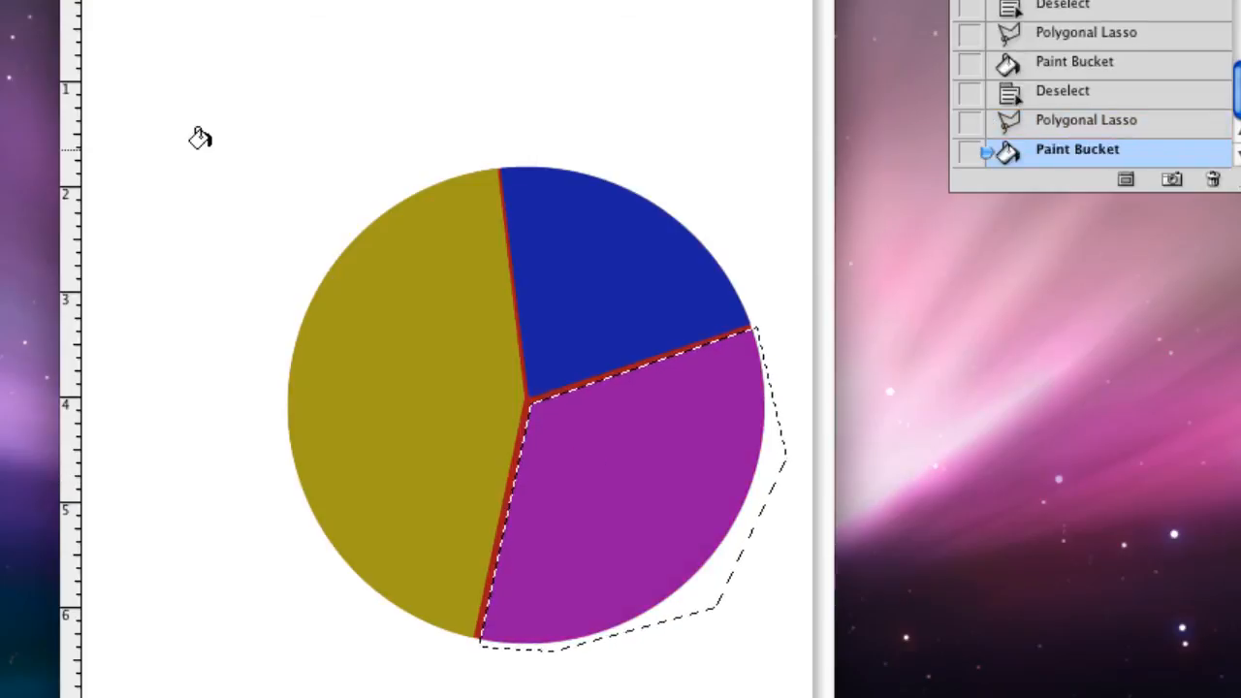